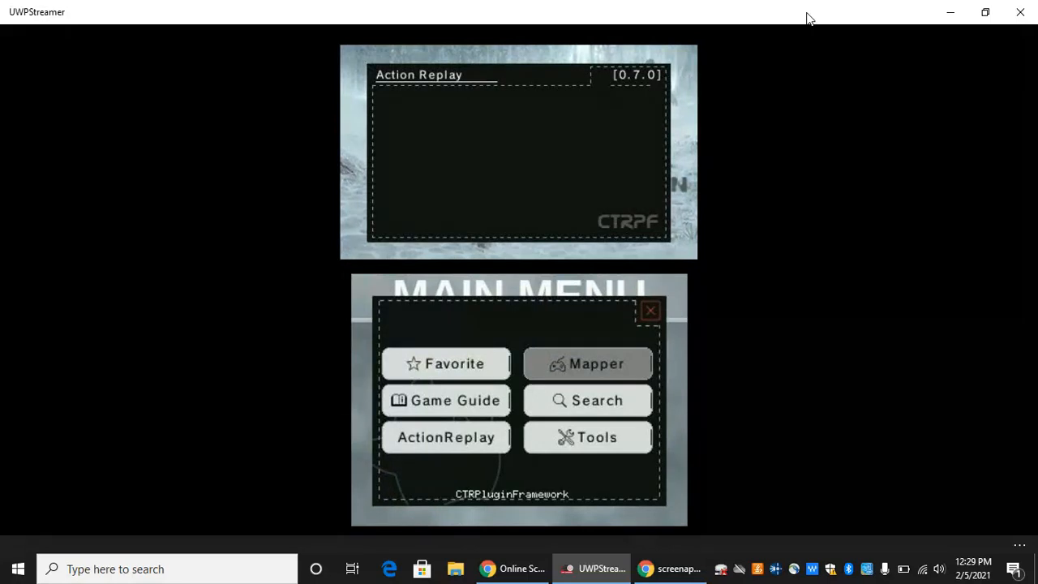
# Step: Save and quit Ice Station Z to reach the save-slot screen with three empty New Game slots
pyautogui.click(651, 311)
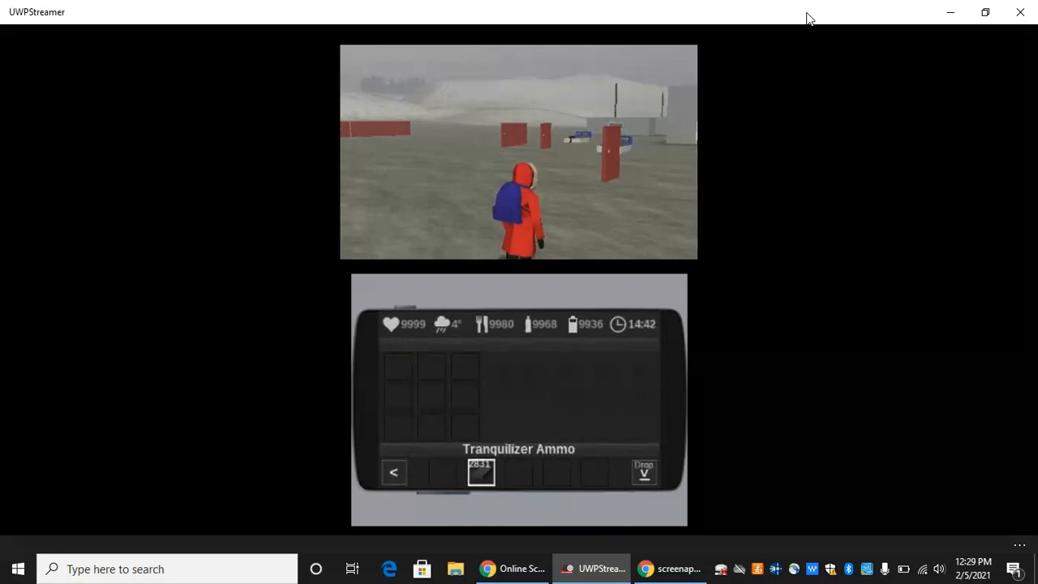
pyautogui.click(392, 472)
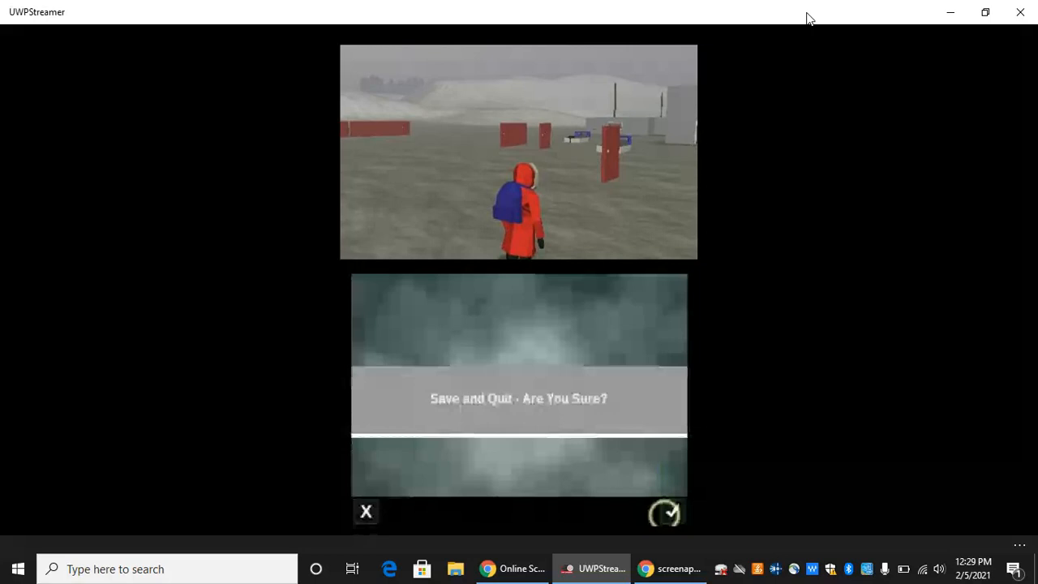
pyautogui.click(665, 512)
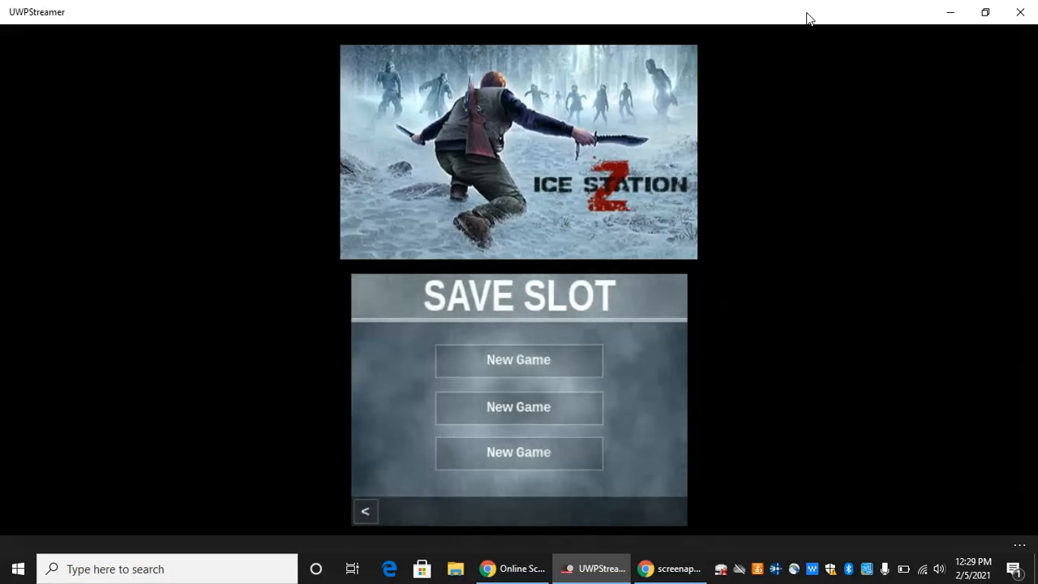
# Step: Start a new game from a slot so the character's stats load for memory searching
pyautogui.click(519, 360)
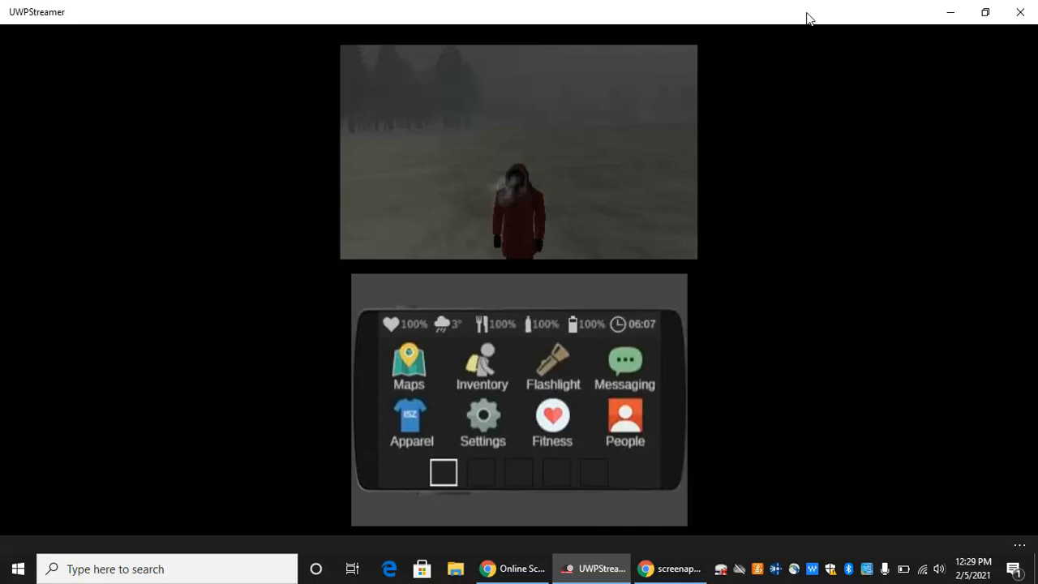
pyautogui.click(408, 367)
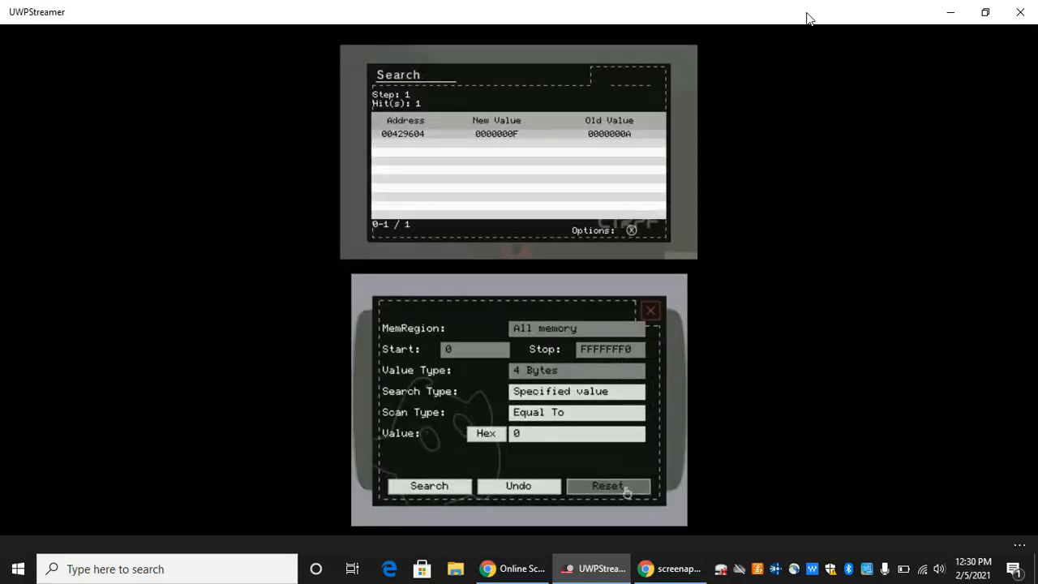
# Step: Reset the search and scan all memory for 4-byte value 10, yielding 1409 hits
pyautogui.click(607, 485)
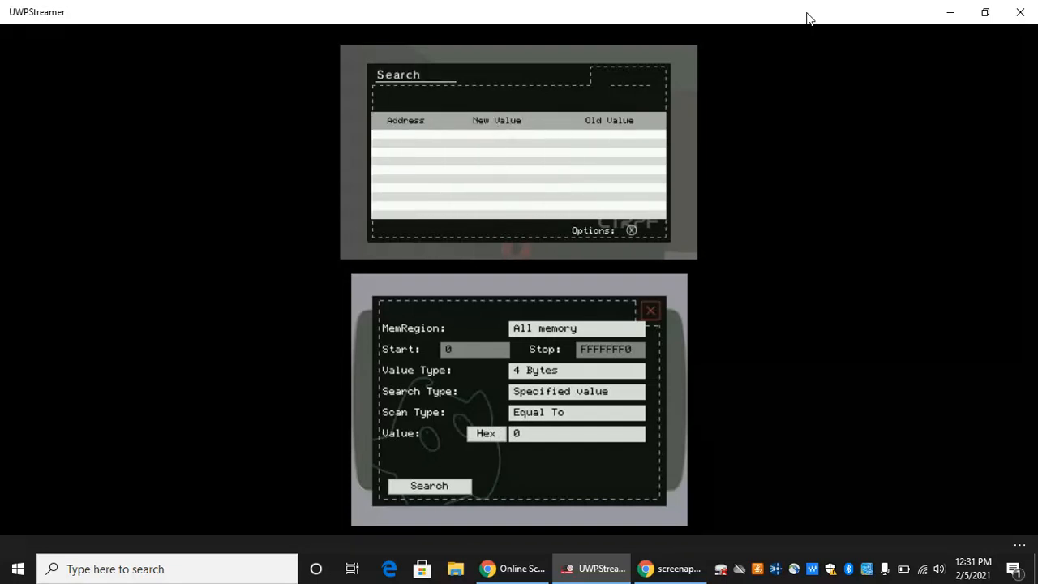
pyautogui.click(576, 431)
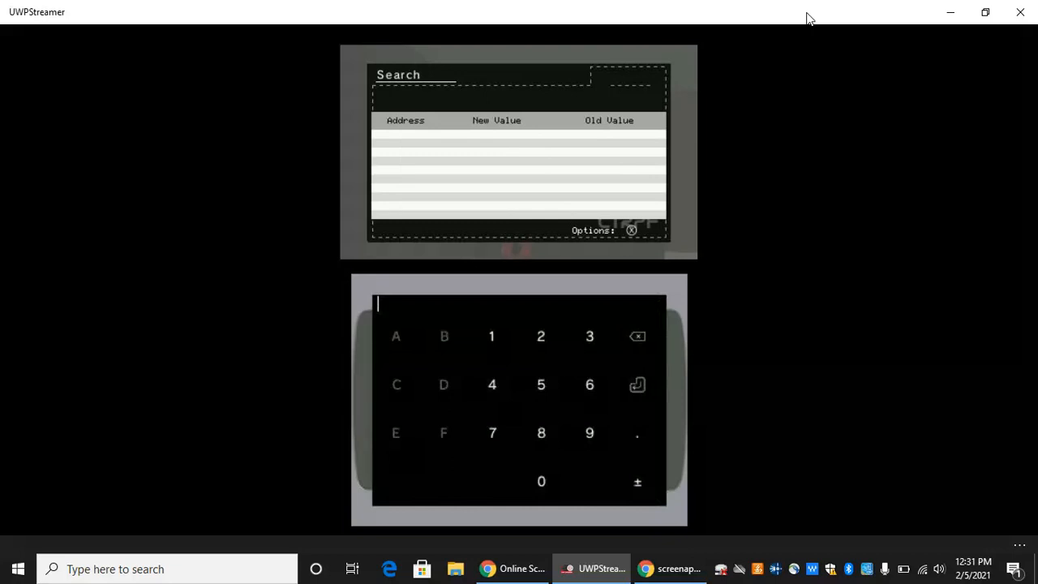
pyautogui.click(542, 481)
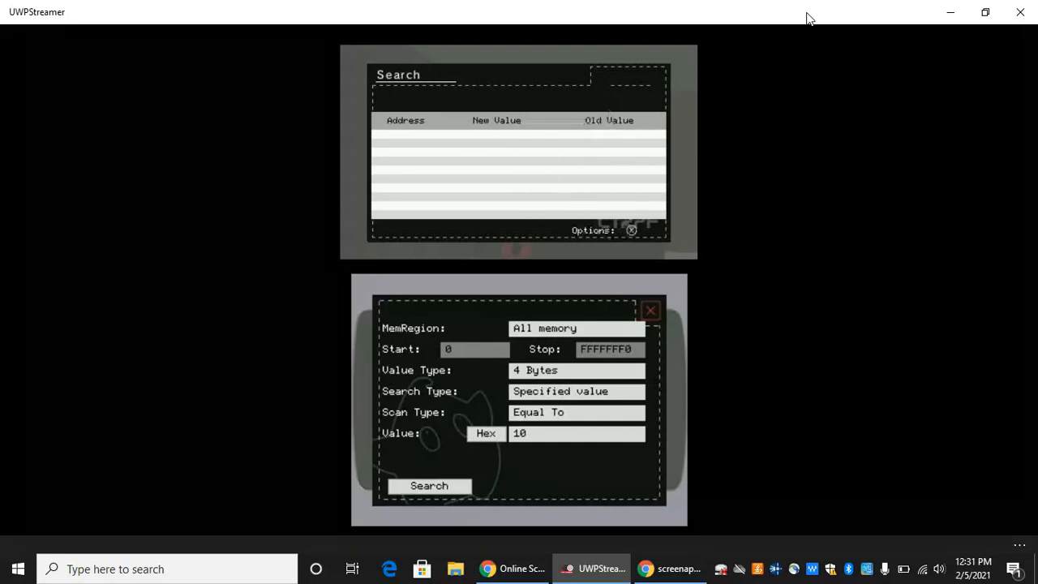
pyautogui.click(428, 485)
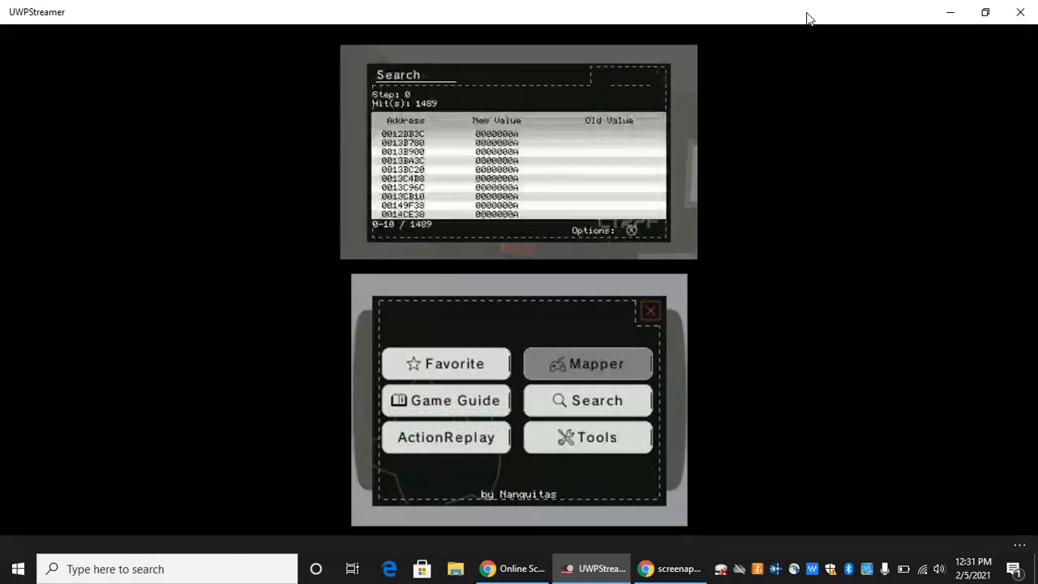
# Step: Refine the search to value 15 for one hit at 0042967C and start a New cheat from it
pyautogui.click(588, 400)
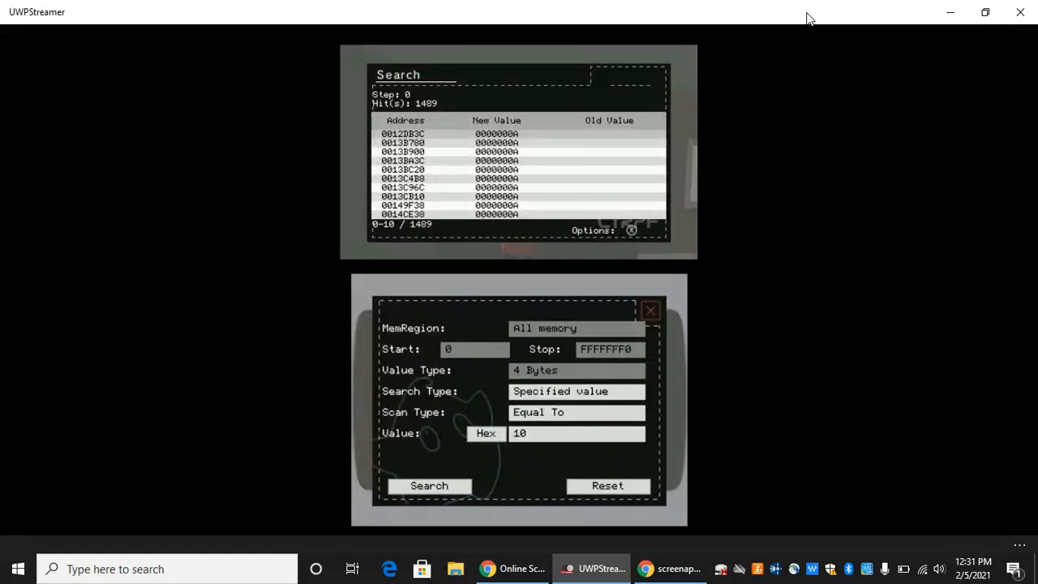
pyautogui.click(577, 433)
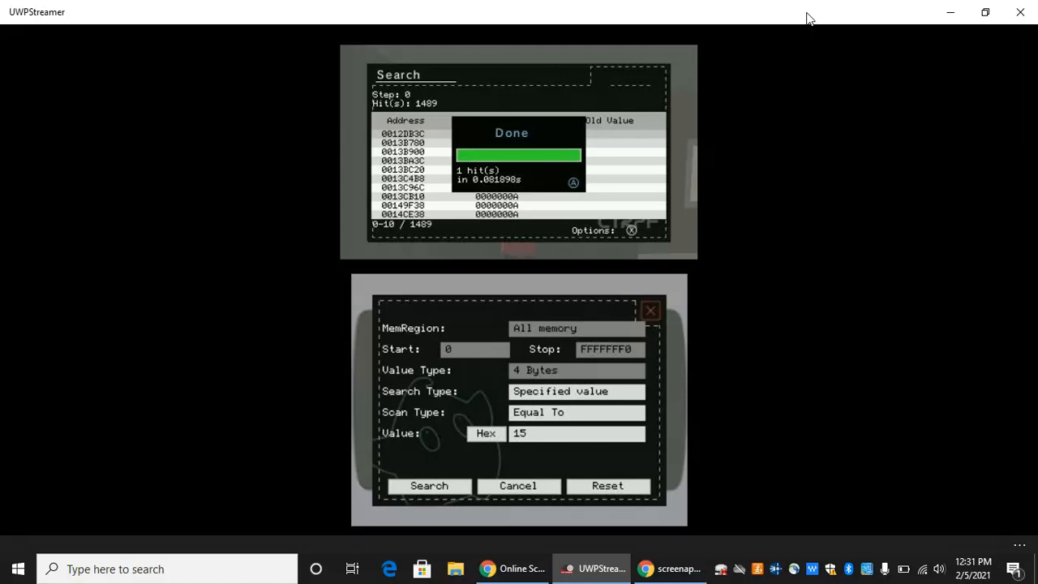
pyautogui.click(428, 485)
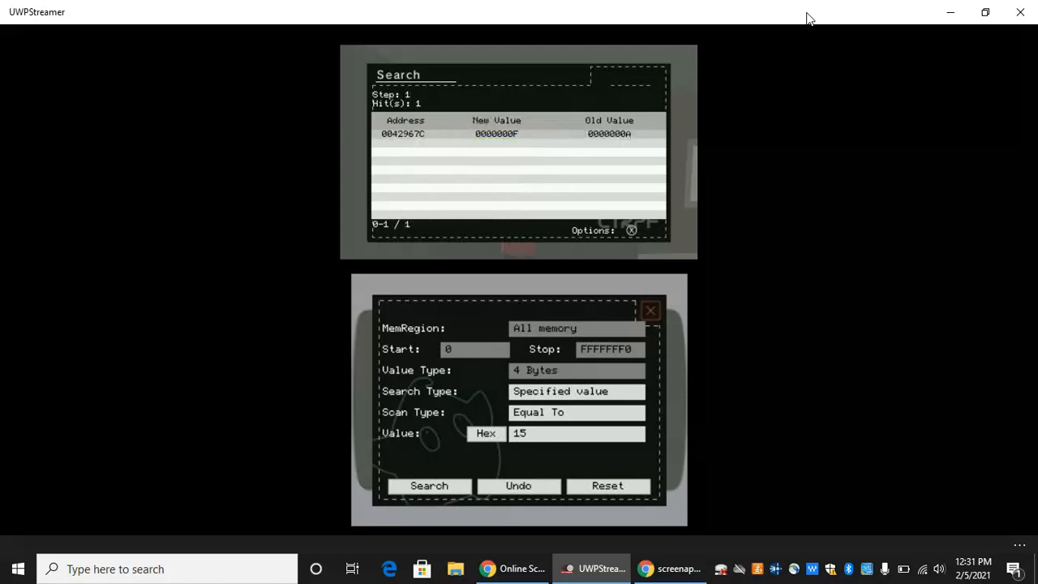
pyautogui.click(592, 230)
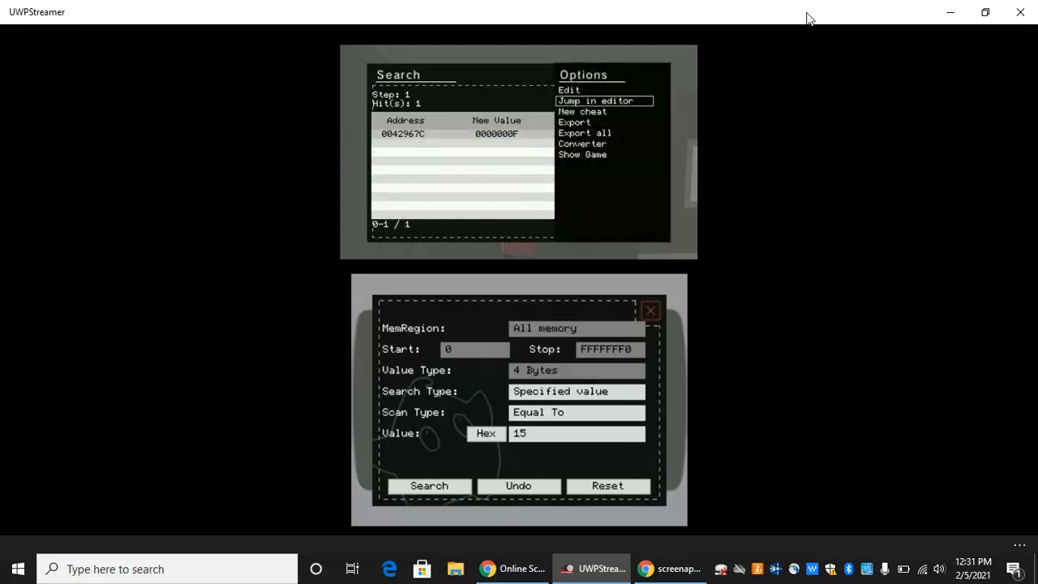
pyautogui.click(597, 101)
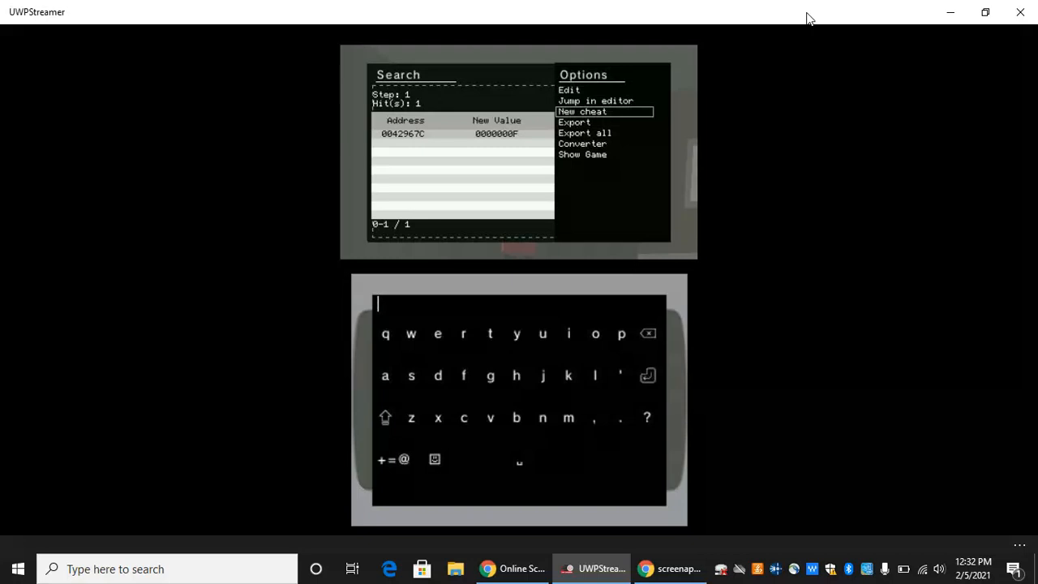
# Step: Name the rifle-ammo cheat 'RIF', resume the game briefly and return to the Action Replay menu
pyautogui.write('RIF')
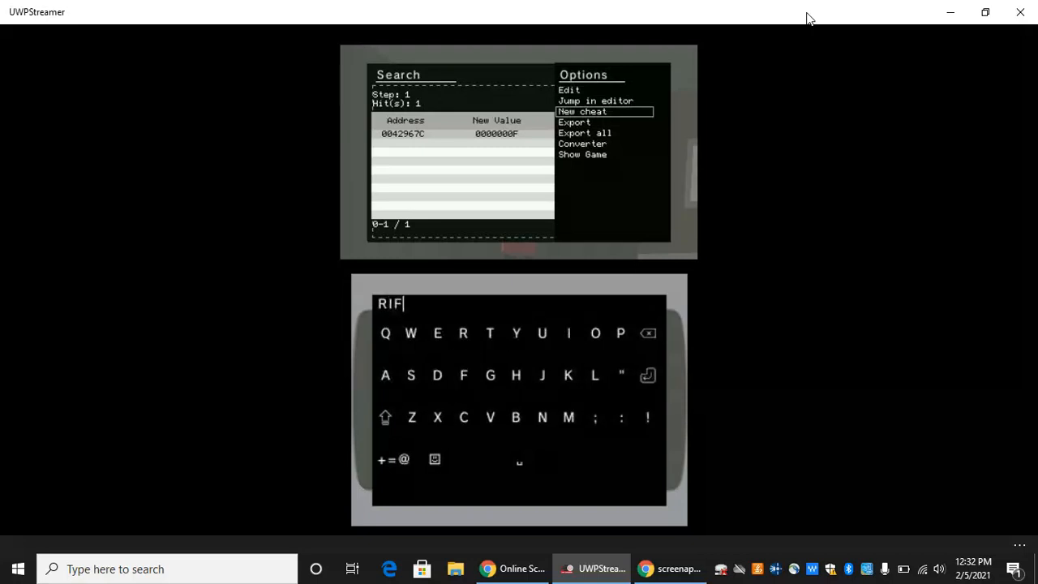
pyautogui.click(582, 111)
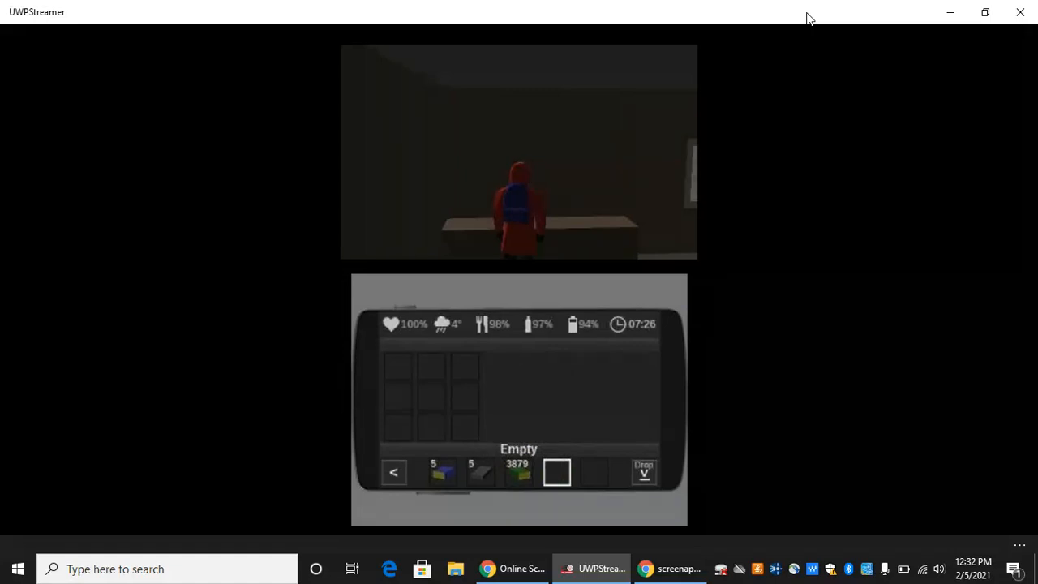
pyautogui.click(520, 474)
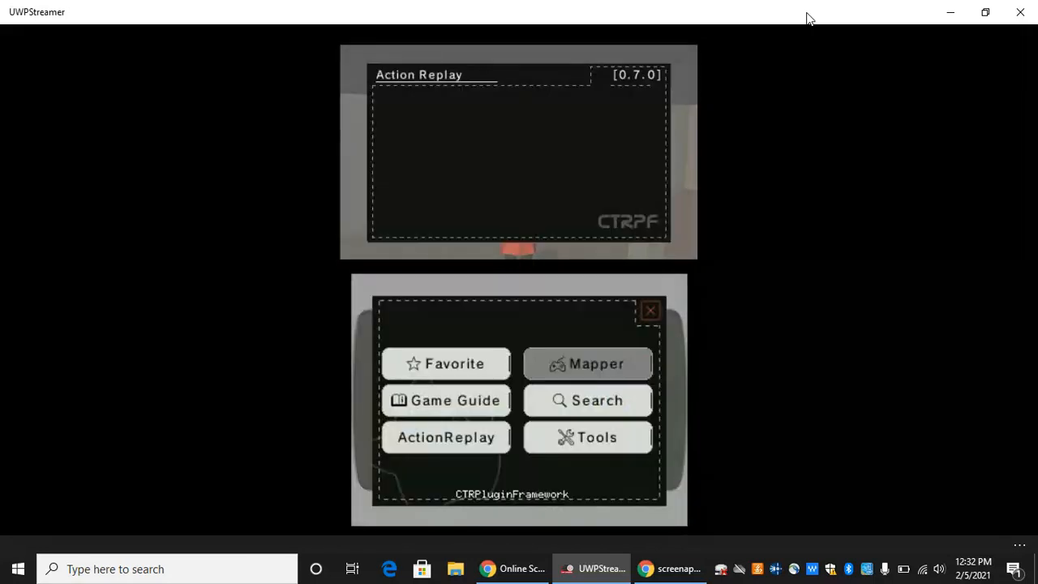
# Step: Run a fresh 4-byte Equal To search for the value 95, giving 770 hits
pyautogui.click(587, 399)
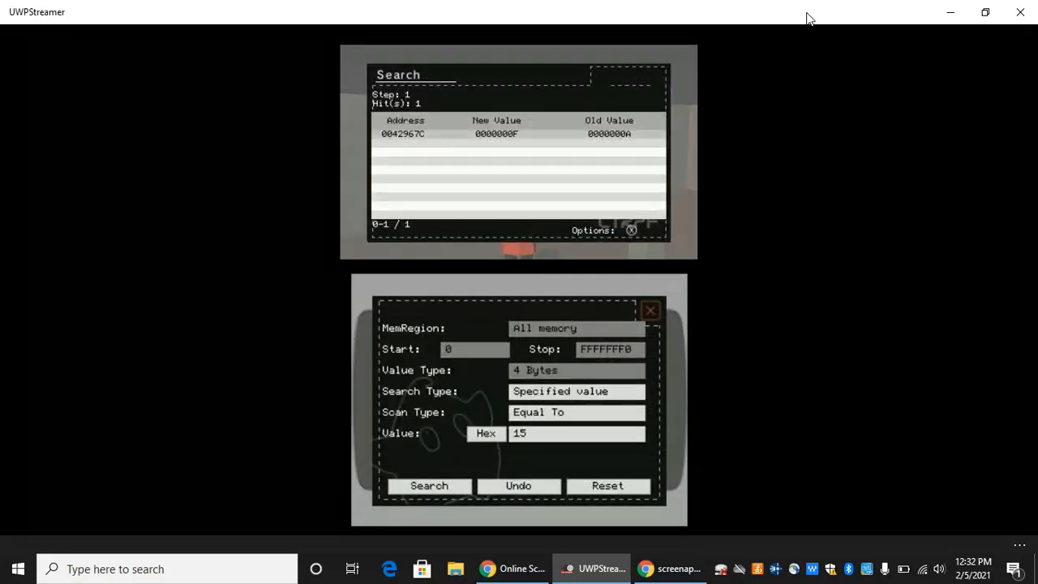
pyautogui.click(576, 432)
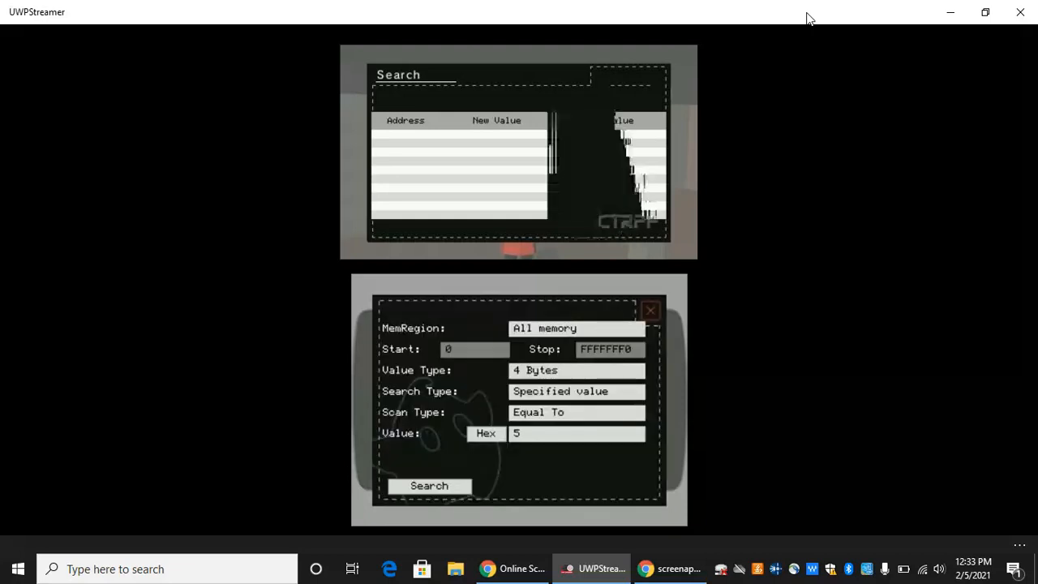
pyautogui.click(428, 485)
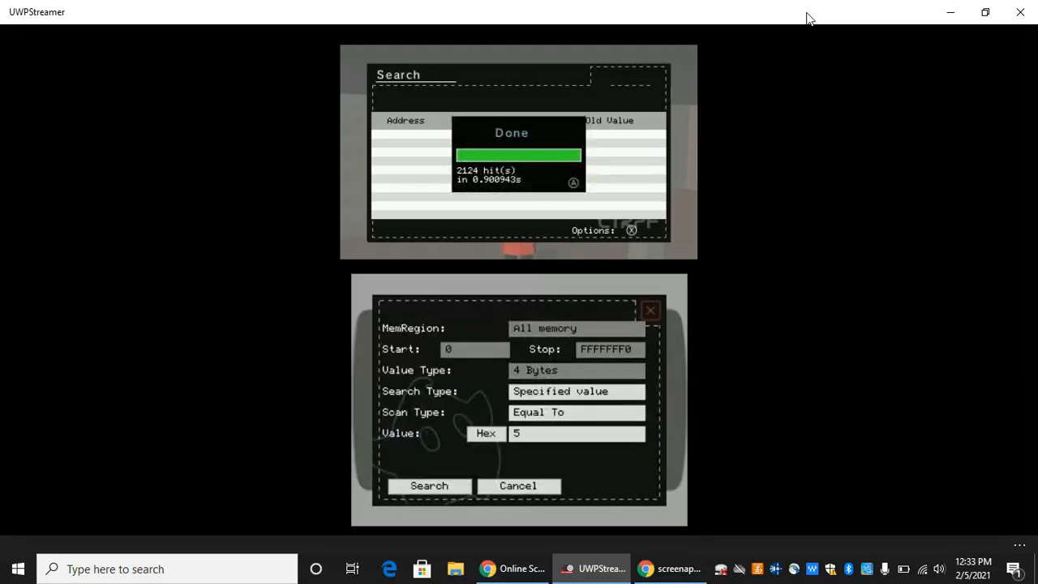
pyautogui.click(575, 181)
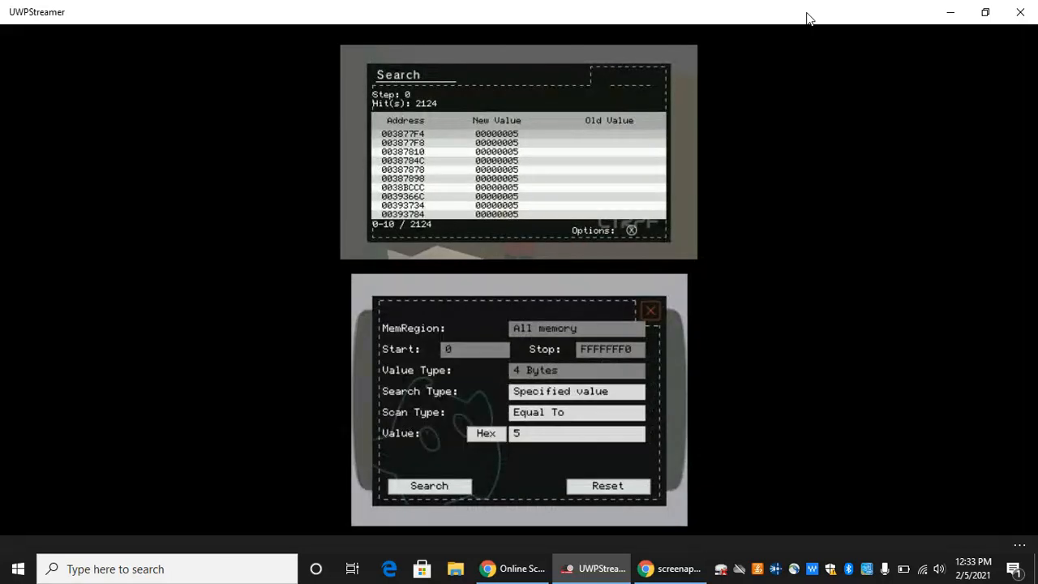
pyautogui.click(428, 485)
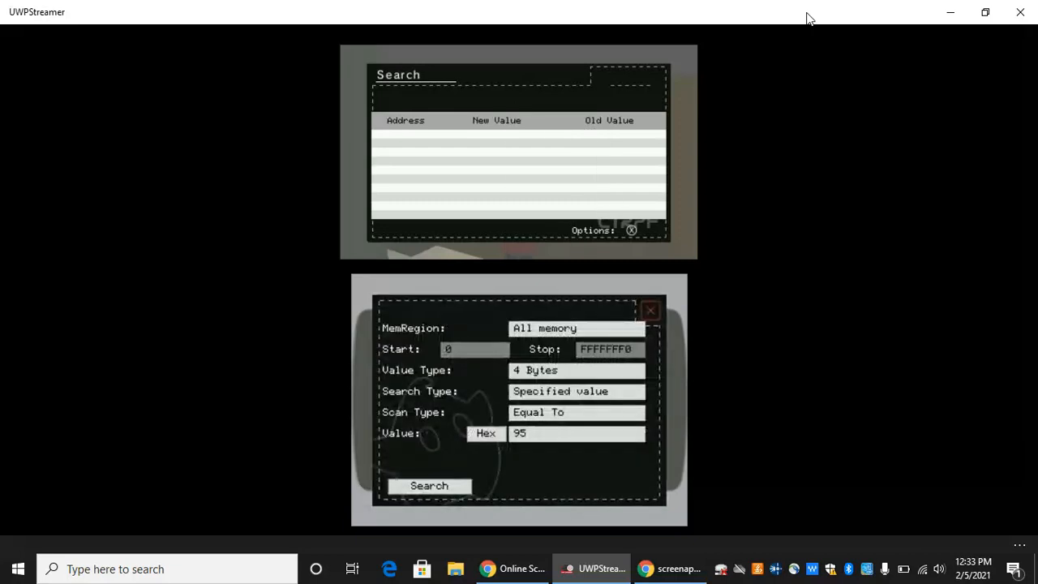
pyautogui.click(428, 485)
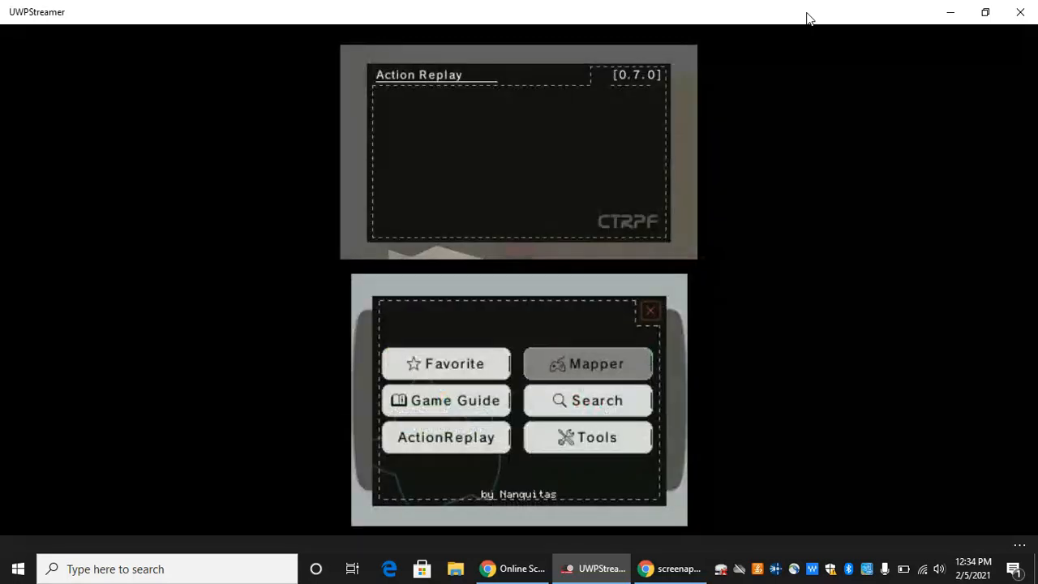
# Step: Refine the search to 94 for a single hit and bring up its Options
pyautogui.click(587, 399)
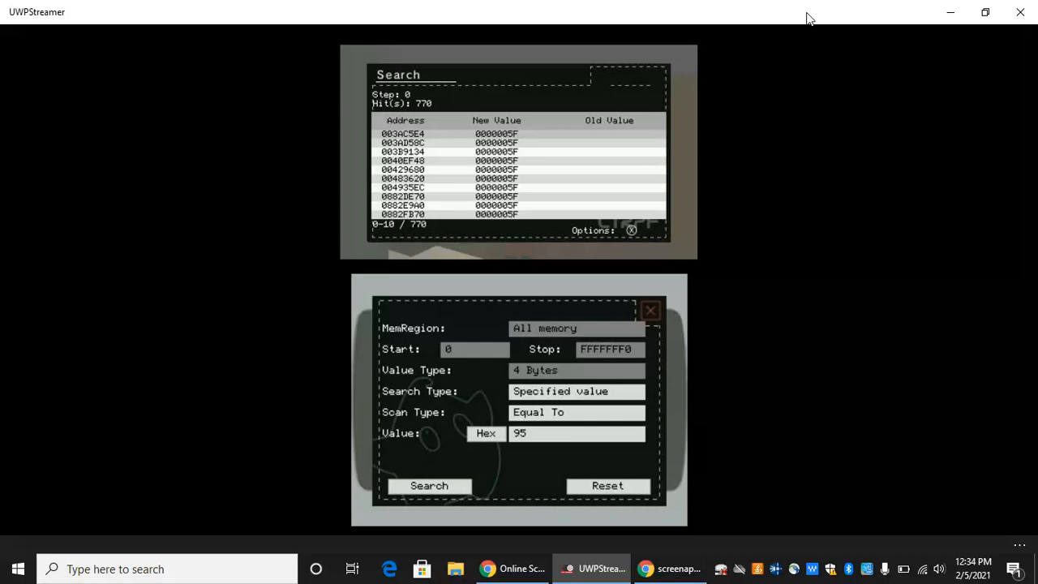
pyautogui.click(576, 432)
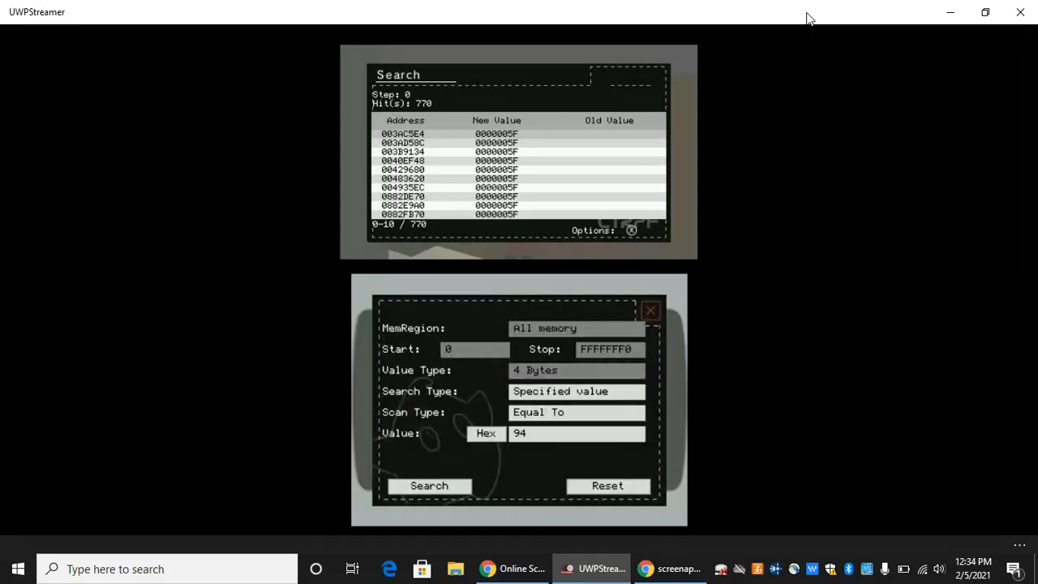
pyautogui.click(428, 485)
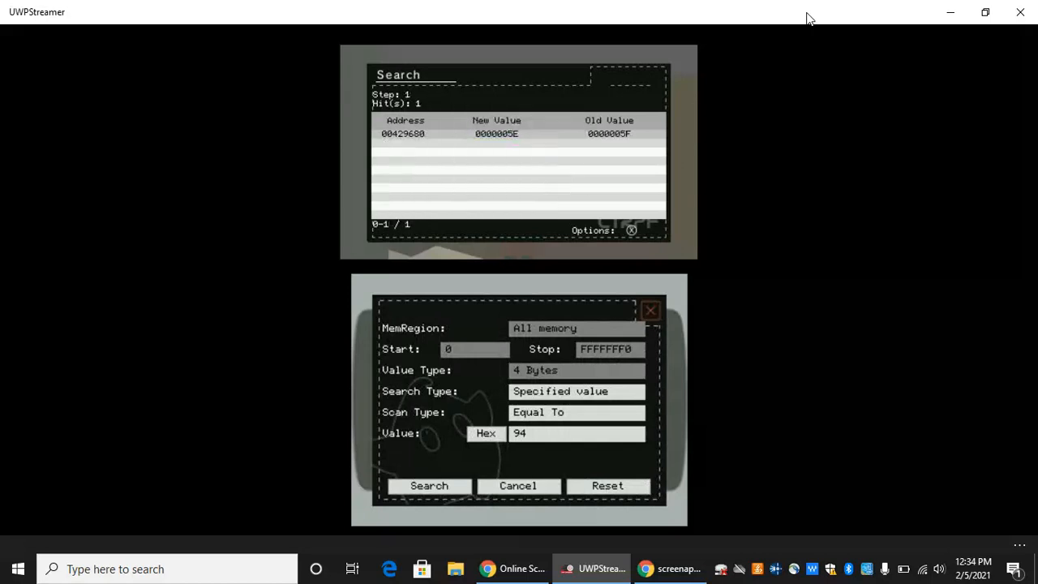
pyautogui.click(428, 485)
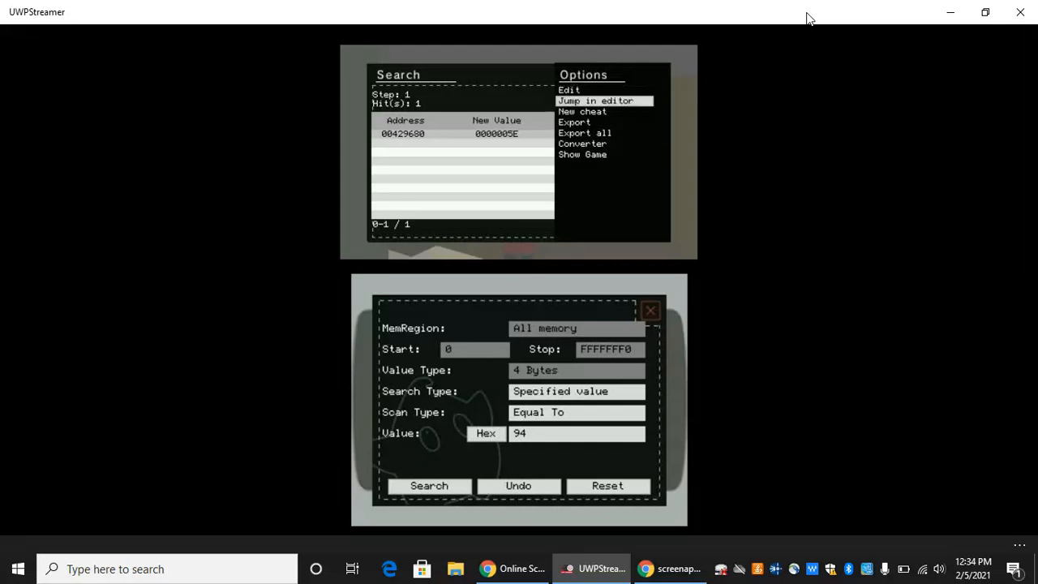
pyautogui.click(597, 101)
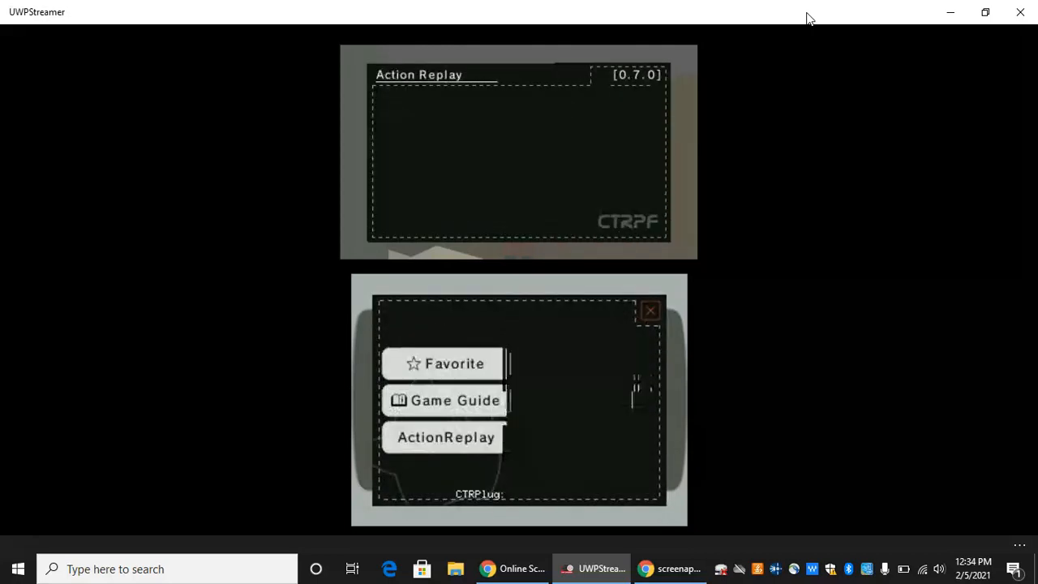
# Step: Jump to the found address in the editor and back out to the Action Replay main menu
pyautogui.click(444, 438)
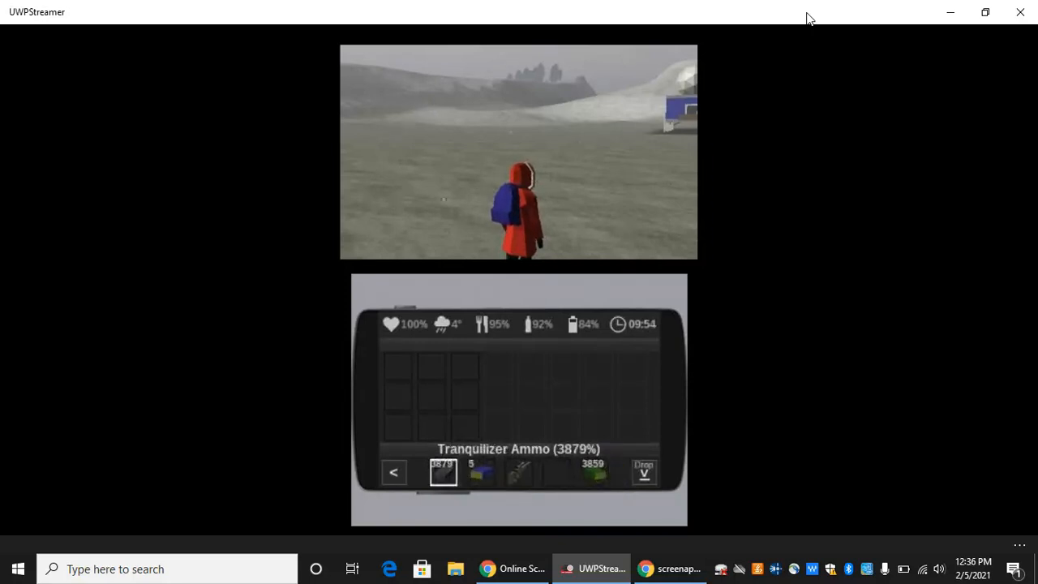
# Step: Resume play and check the inventory showing Tranquilizer Ammo at 3879
pyautogui.click(480, 472)
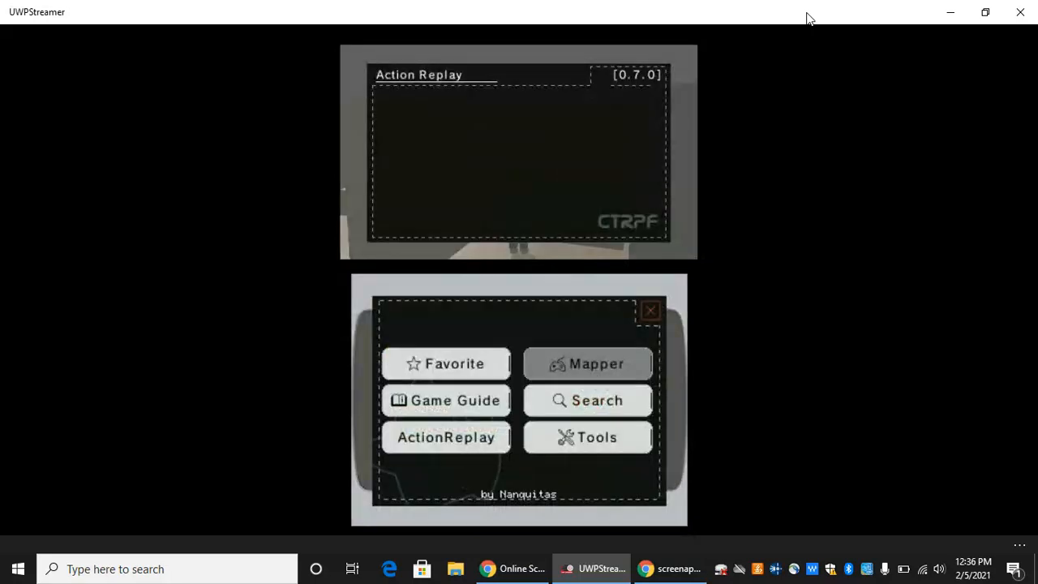
pyautogui.click(587, 400)
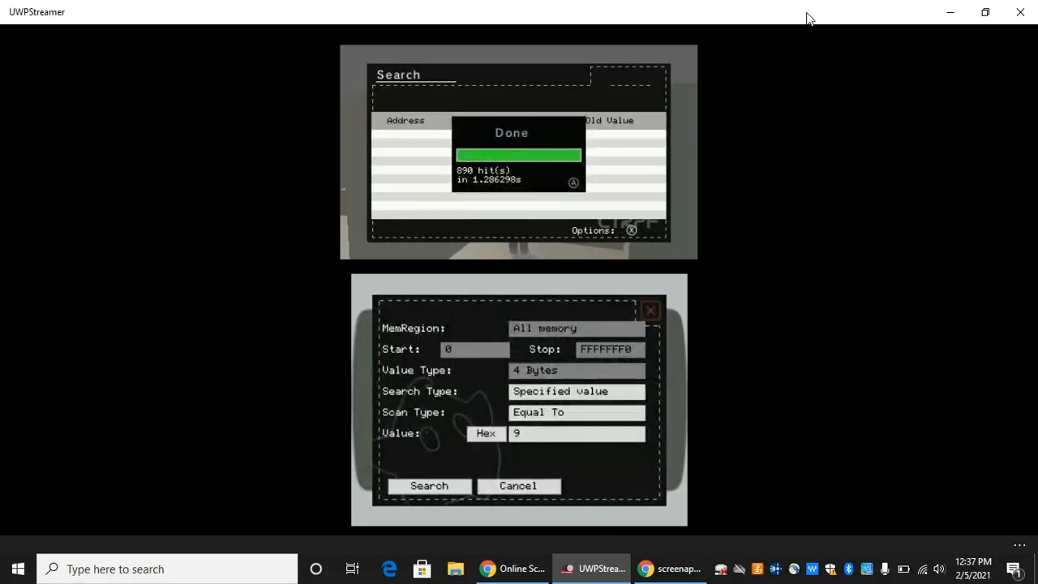
pyautogui.click(574, 182)
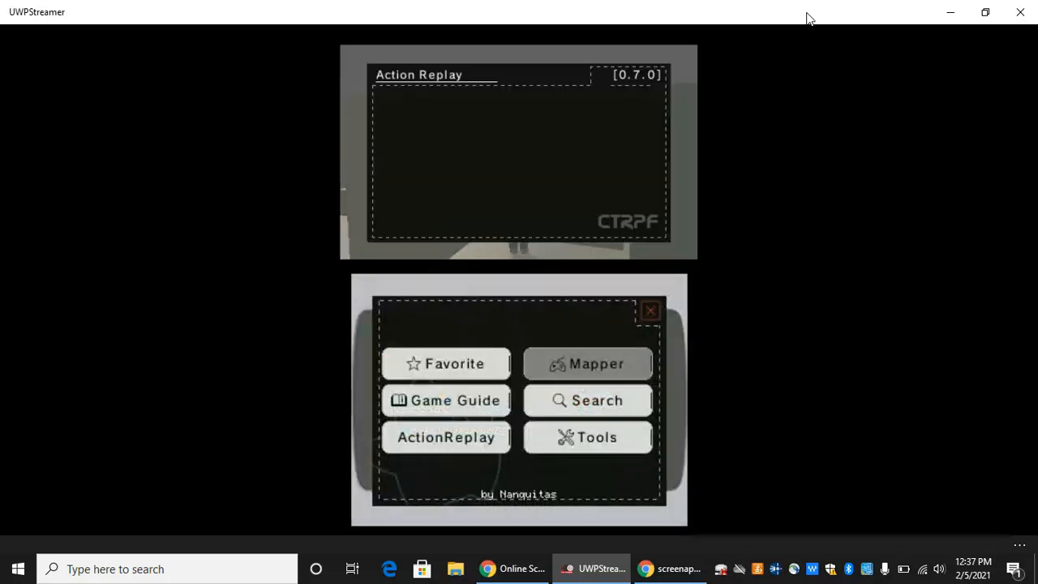
pyautogui.click(587, 399)
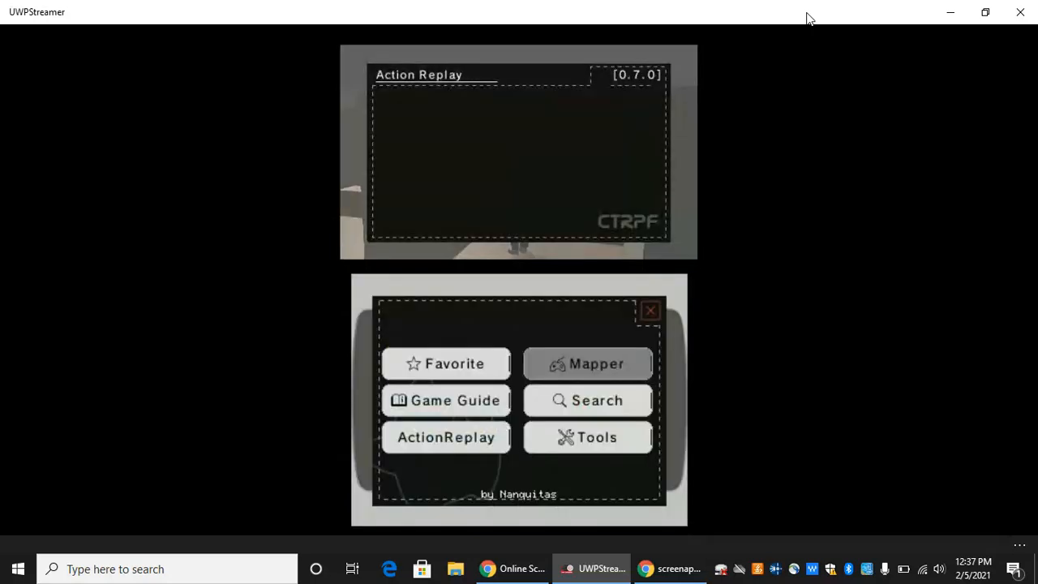
# Step: Search for 93 with no hits, let the game pause briefly and reopen the plugin menu
pyautogui.click(587, 399)
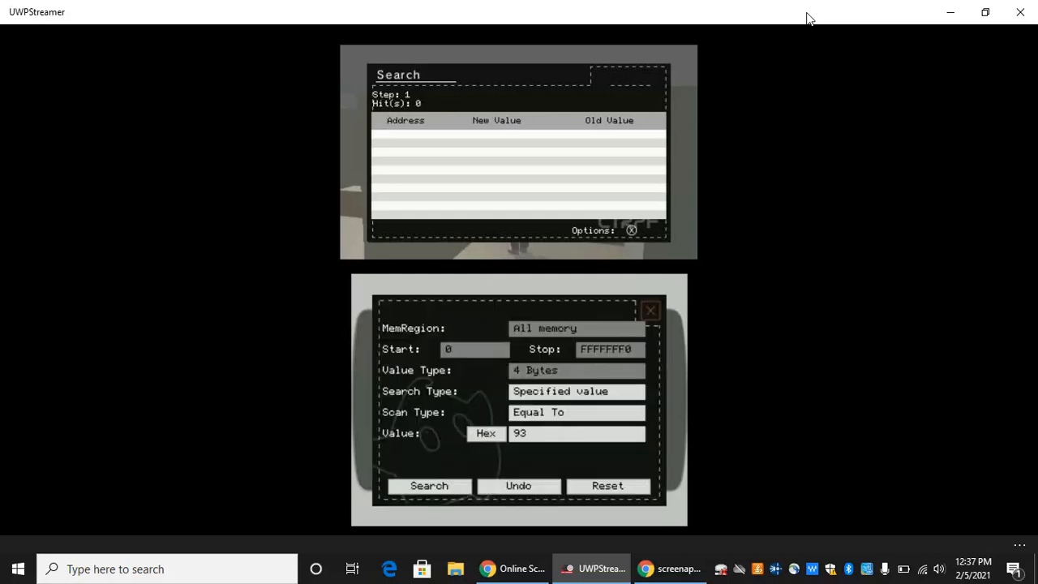
pyautogui.click(428, 485)
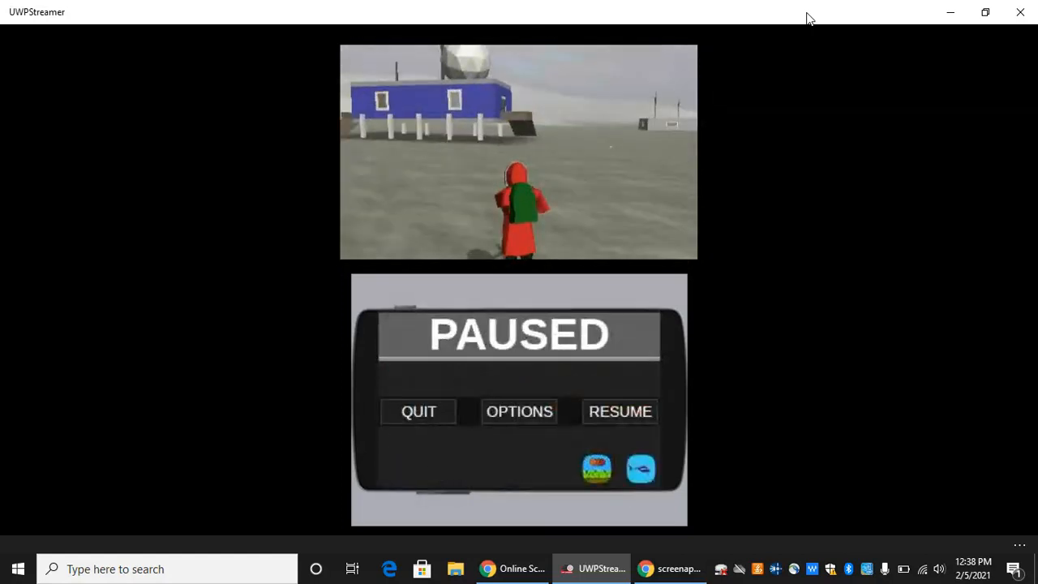
pyautogui.click(620, 412)
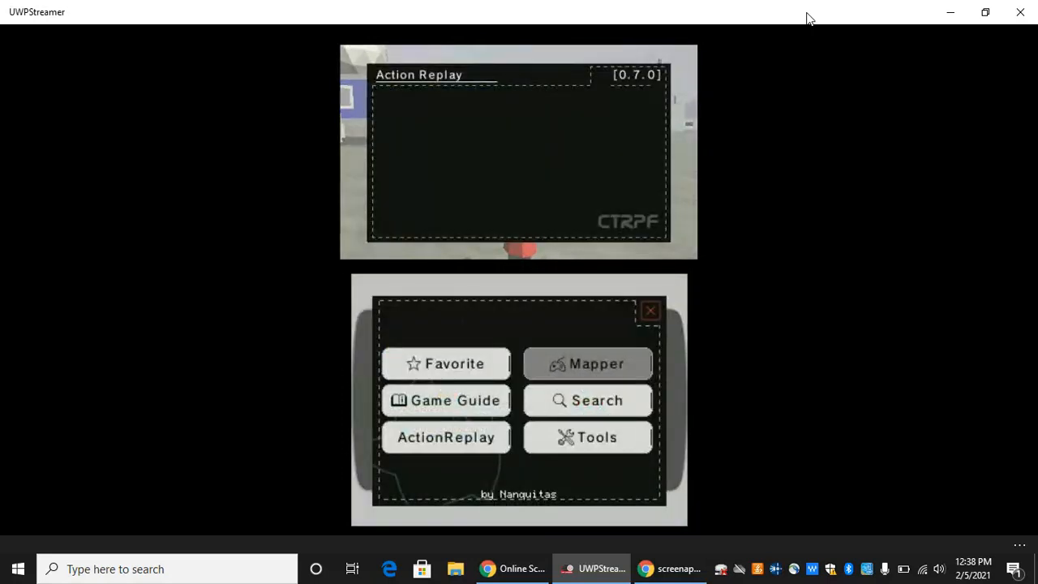
# Step: Narrow a search for hunger value 92 to one address and save it as a new cheat named 'hjc'
pyautogui.click(587, 399)
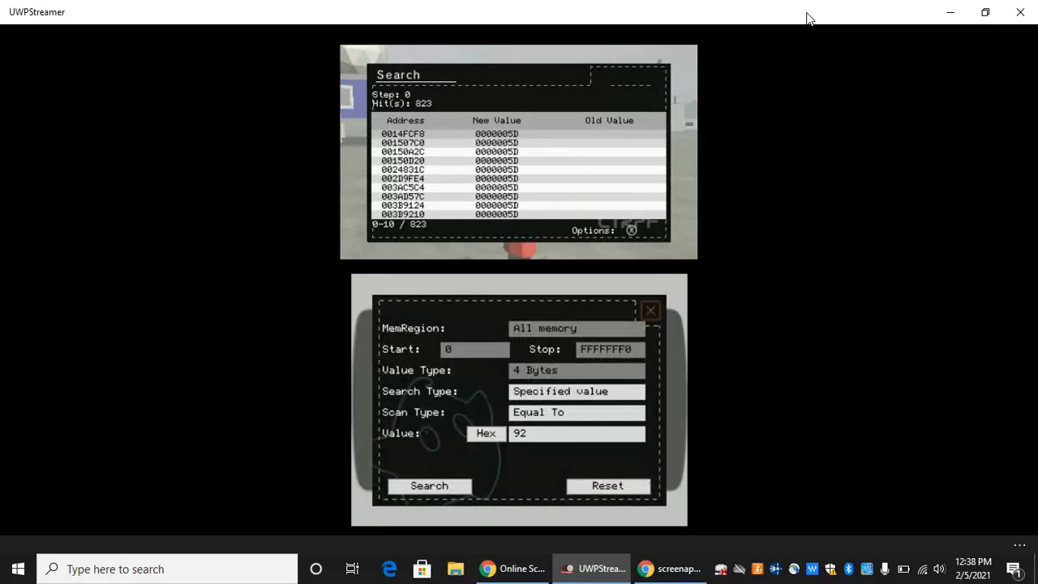
pyautogui.click(428, 486)
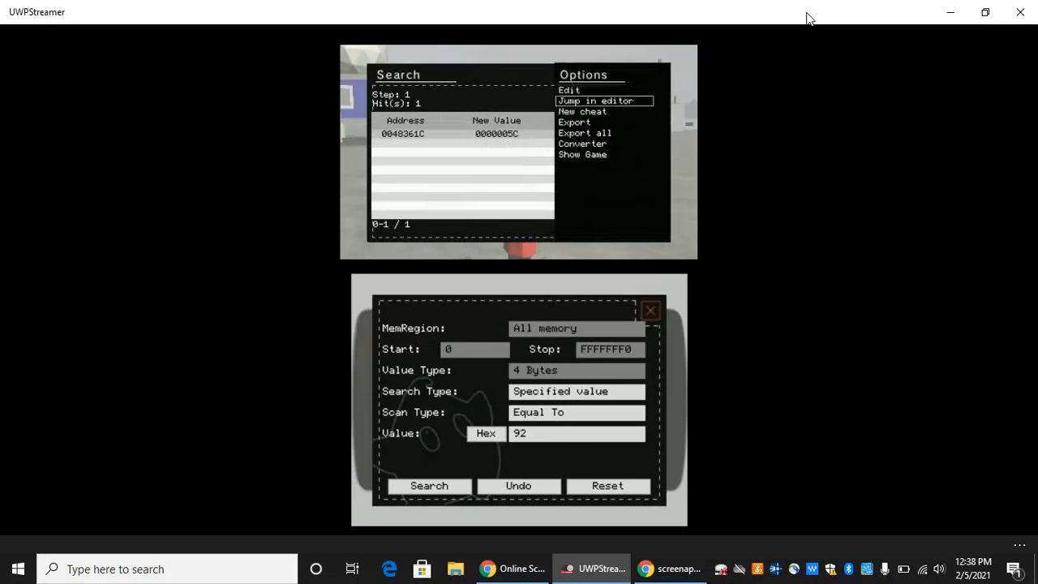
pyautogui.click(597, 101)
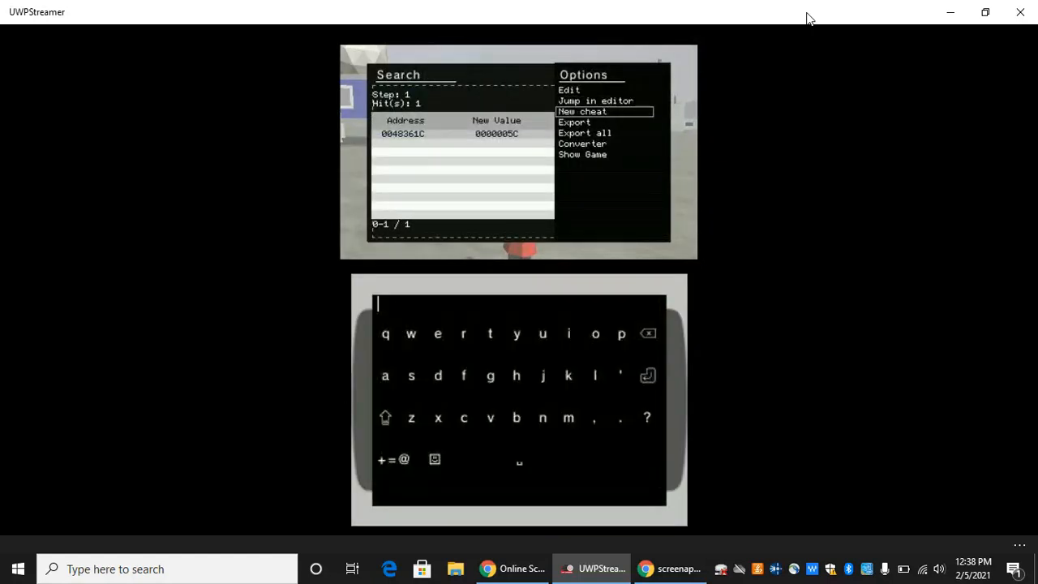
pyautogui.write('hjc')
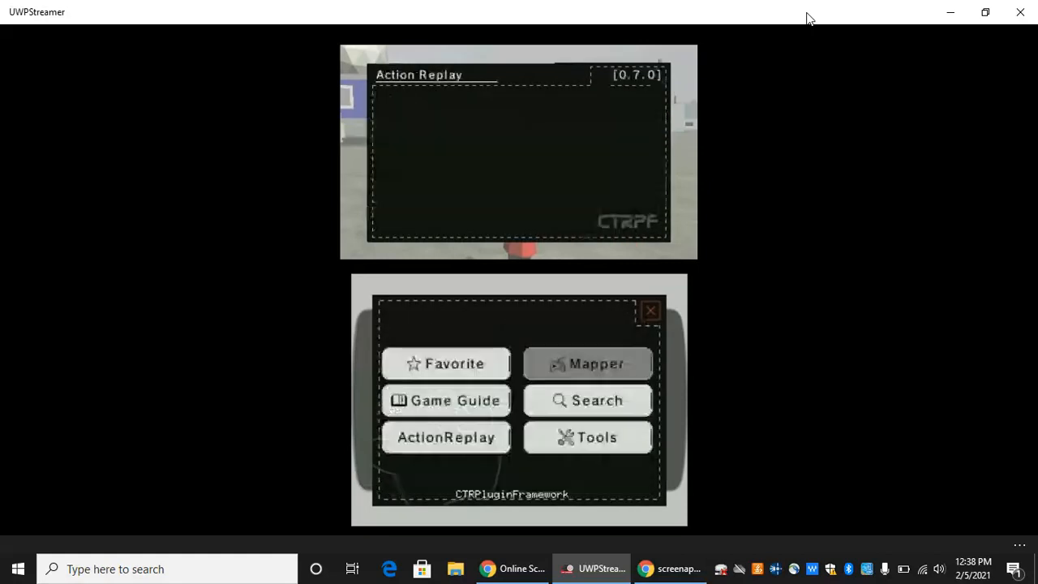
# Step: Close the plugin menu and resume Ice Station Z with hunger reading 3879
pyautogui.click(445, 438)
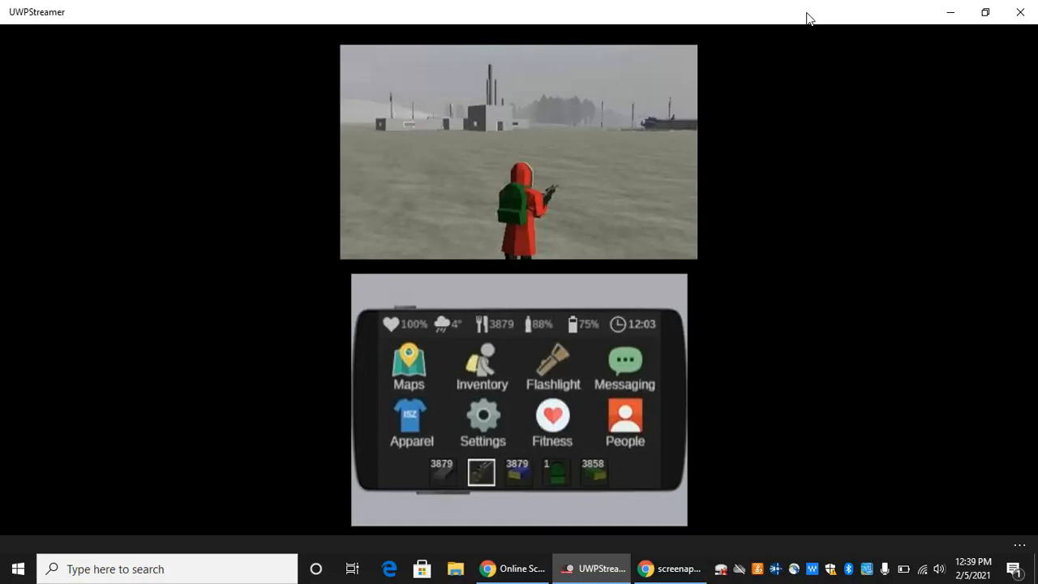
pyautogui.moveTo(667, 490)
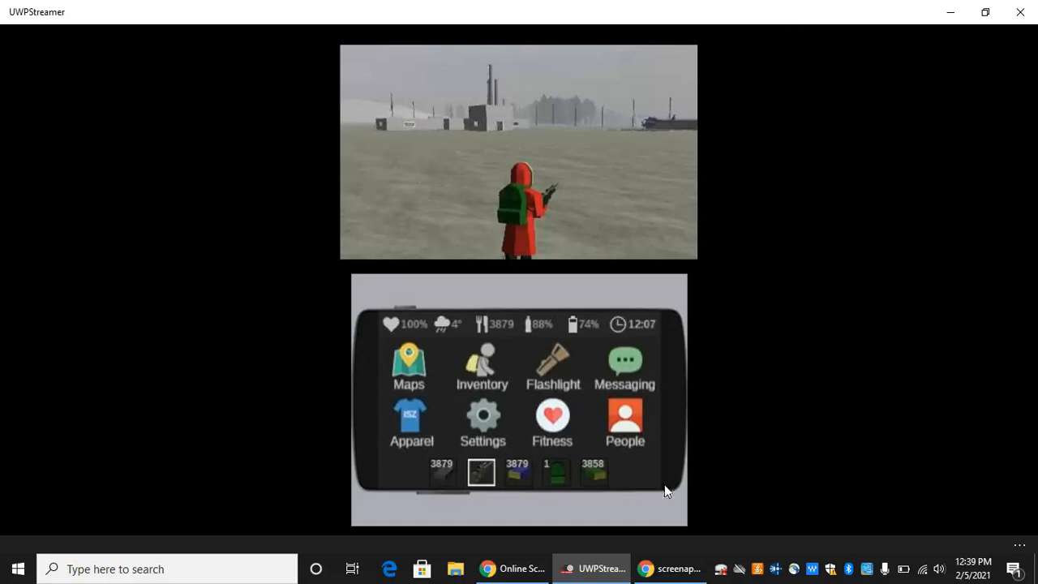
pyautogui.click(511, 568)
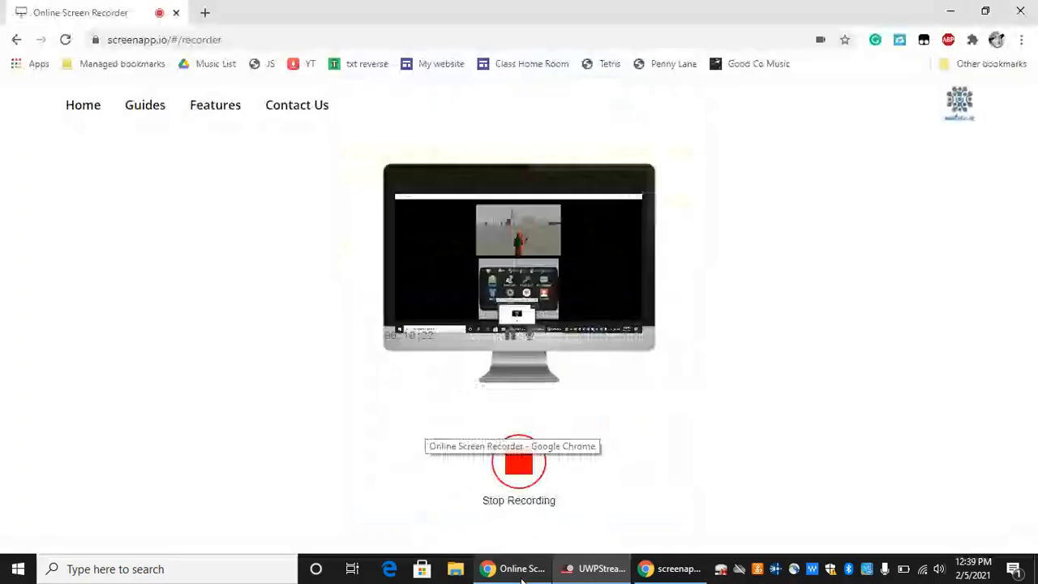